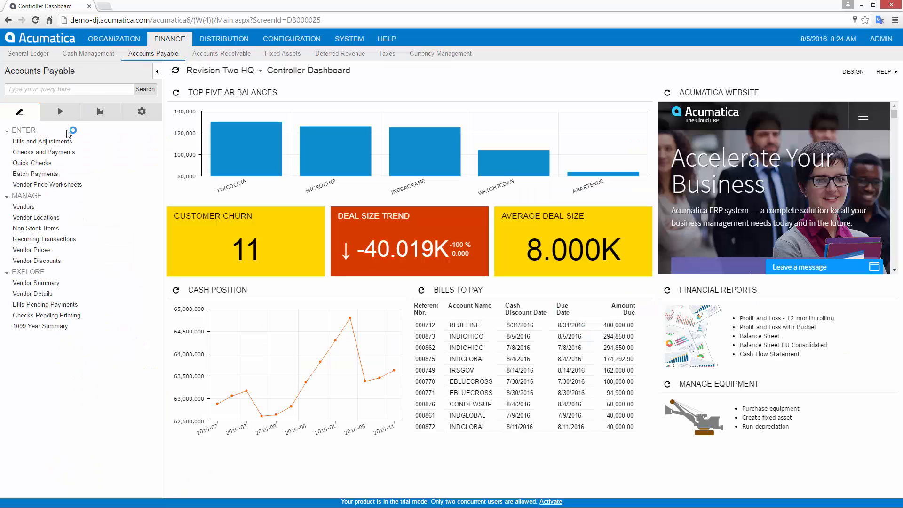
Step: Start a new bill for vendor VEREZON and review its financial details
click(45, 141)
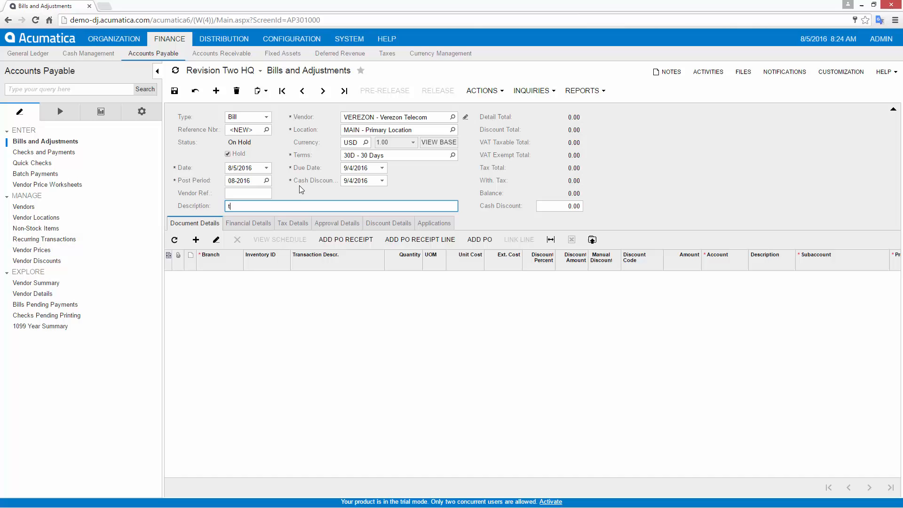
click(249, 224)
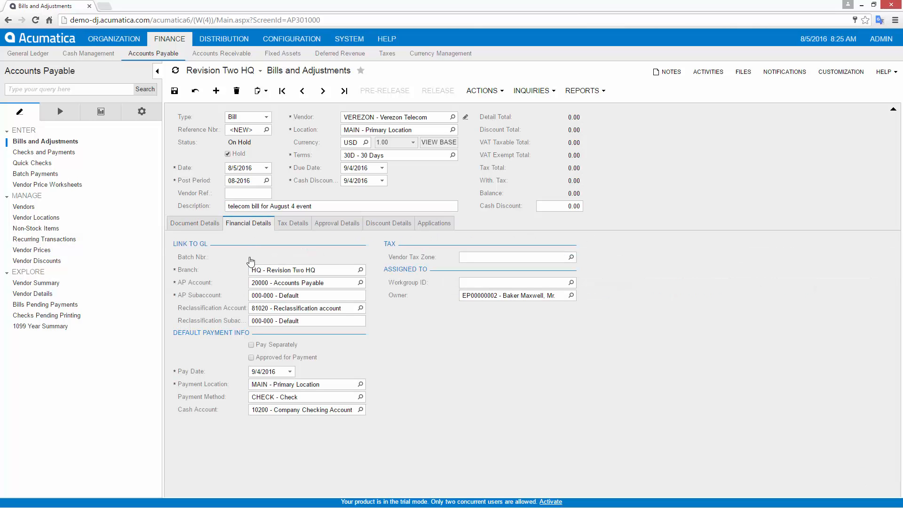
mouse_move(252, 385)
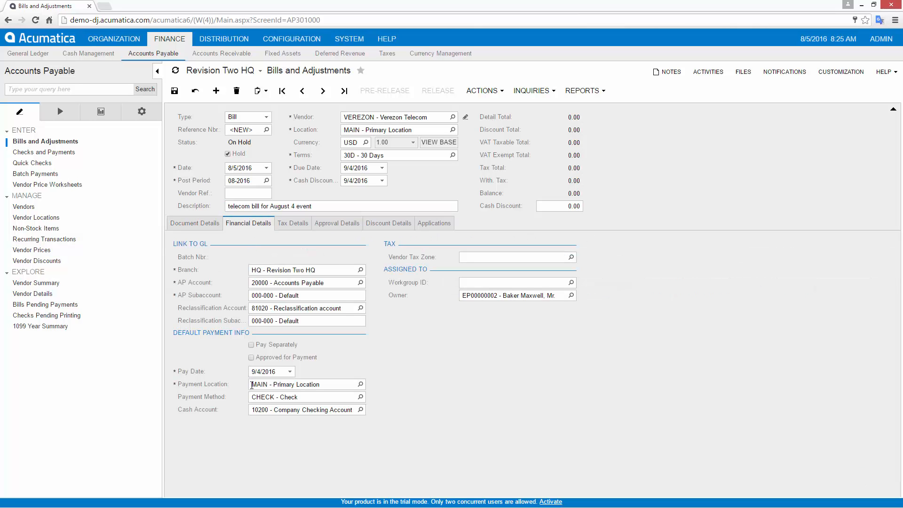
click(194, 223)
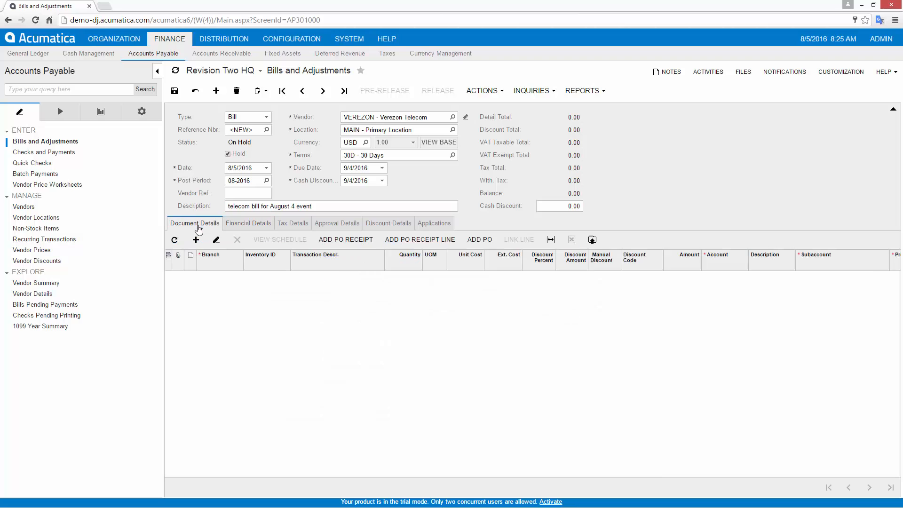
Step: Add a 155.00 utilities charge line to account 63300 and save the bill as 000886
click(196, 239)
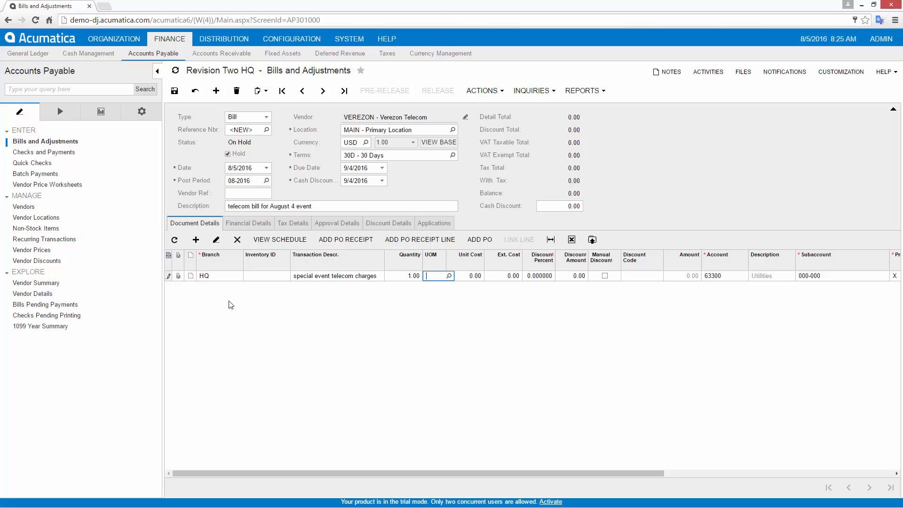
text(155.00)
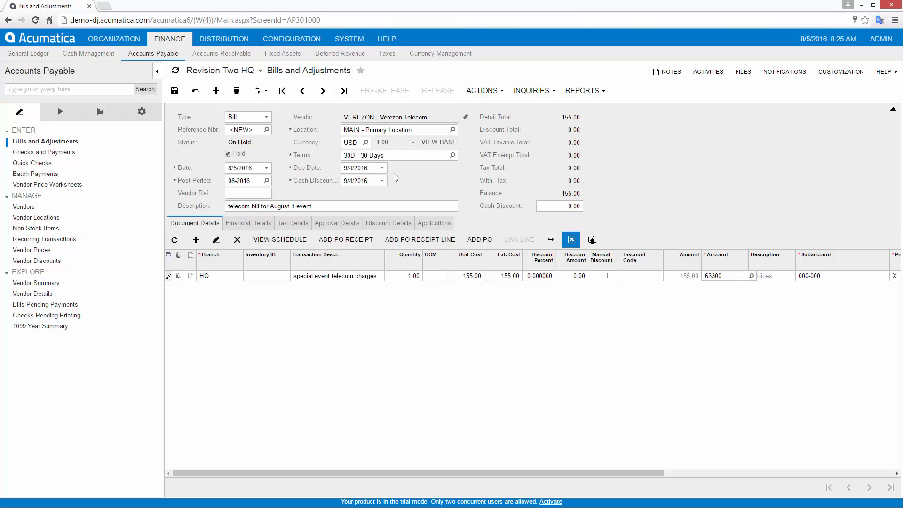
mouse_move(175, 91)
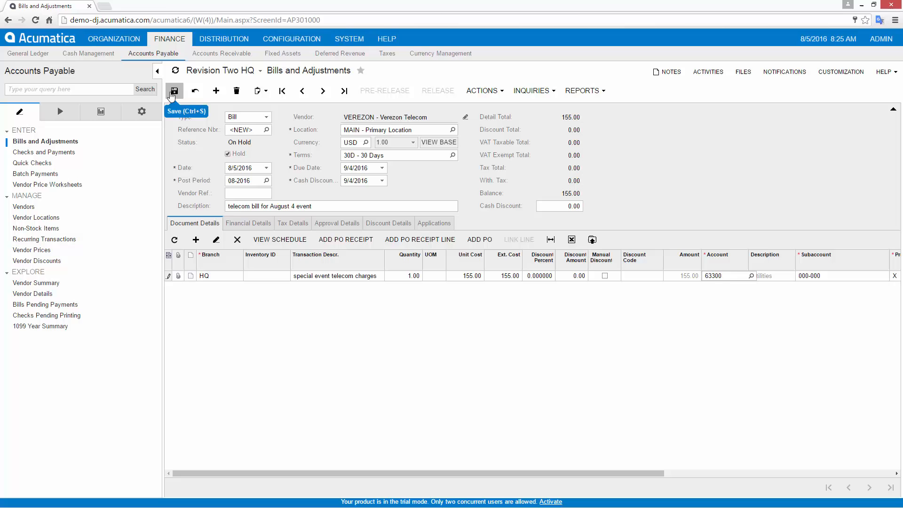
click(482, 90)
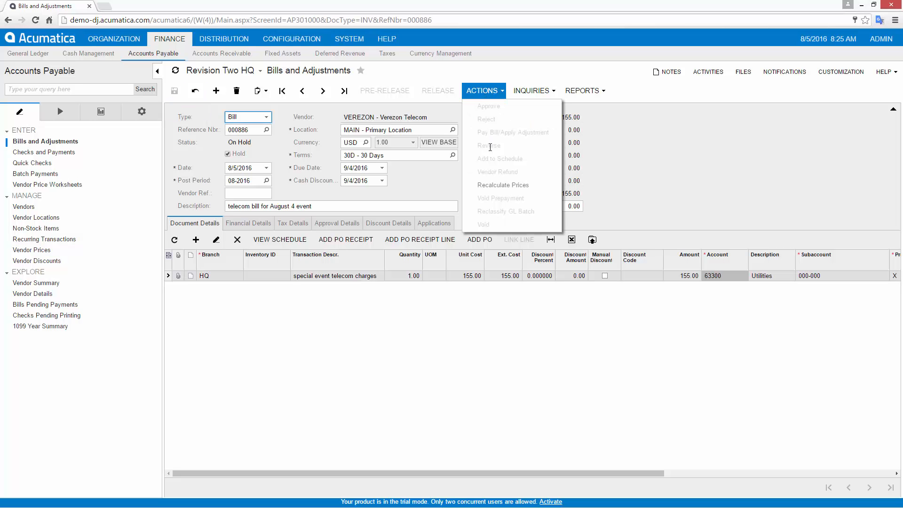
mouse_move(142, 111)
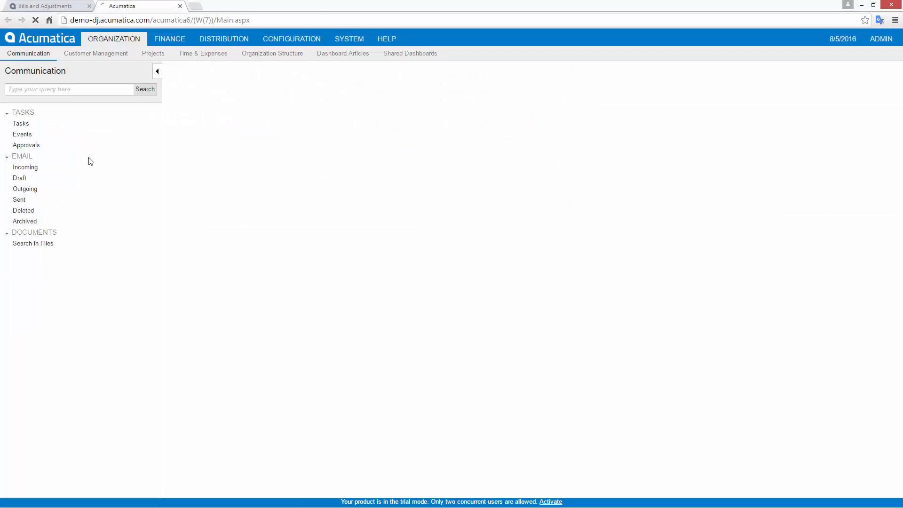
Step: Inspect the AP Bill Approval Map rules routing small bills to Finance and 1,000+ bills to Executive
click(169, 39)
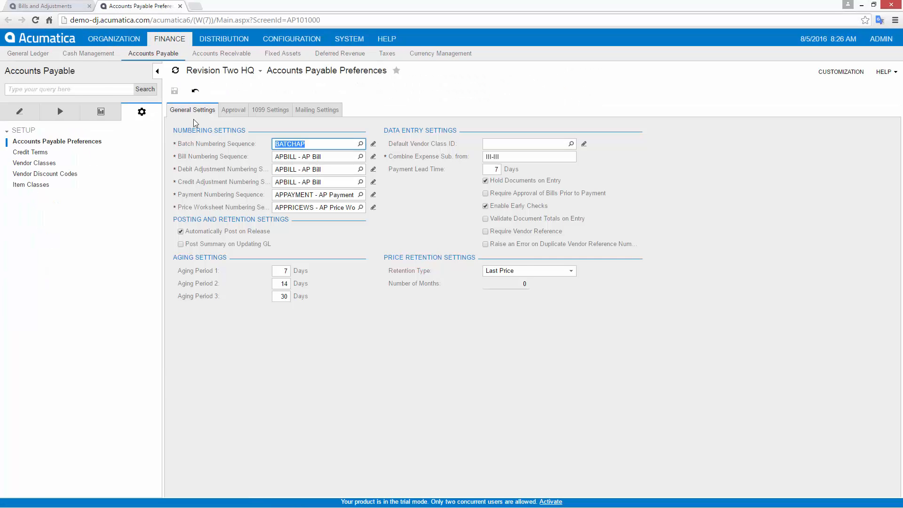
click(233, 110)
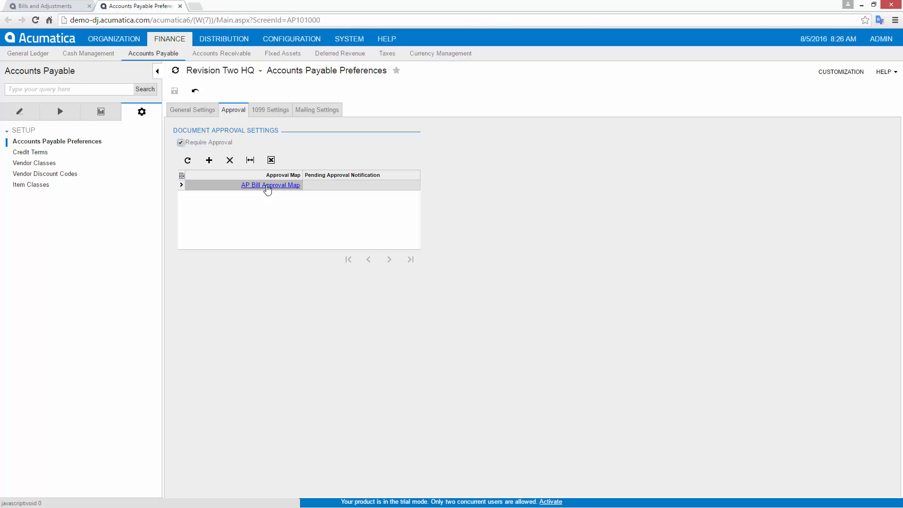
click(270, 185)
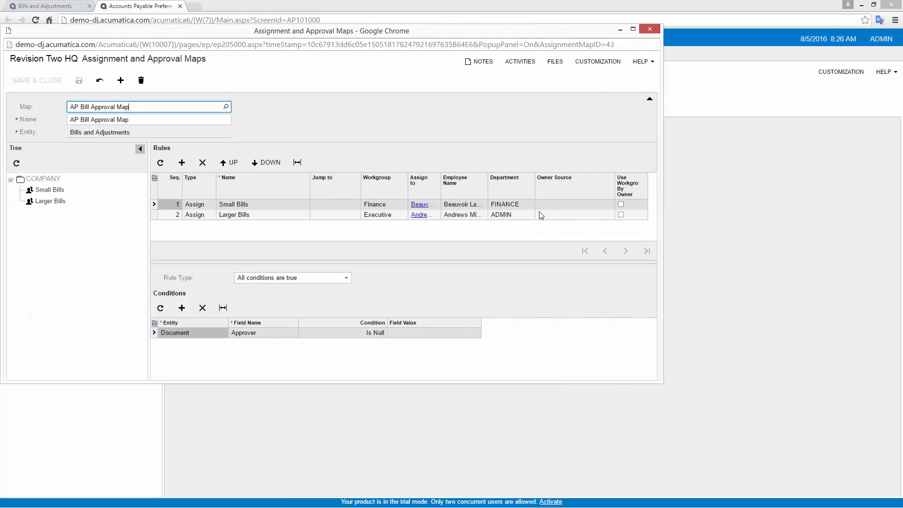
click(234, 214)
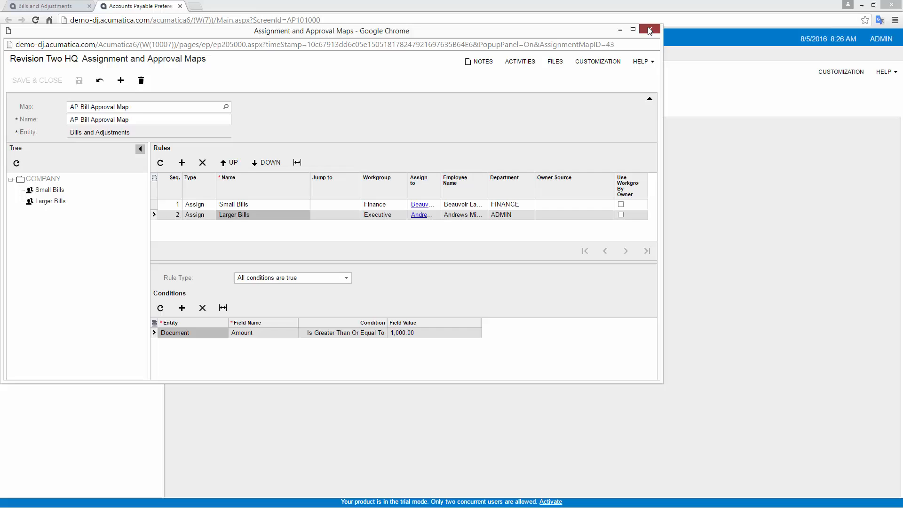
click(649, 29)
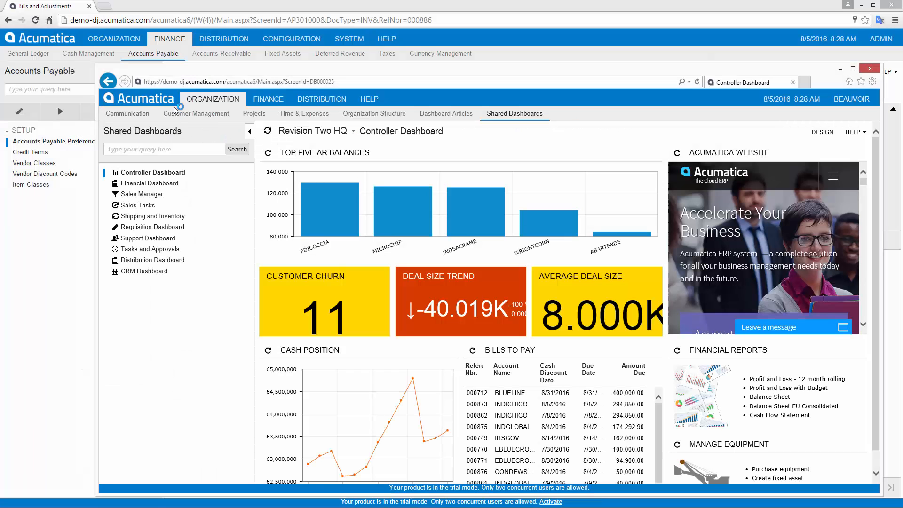
Step: Locate the pending Verezon 155.00 bill in Beauvoir's Tasks and Approvals and view its approval details
click(152, 249)
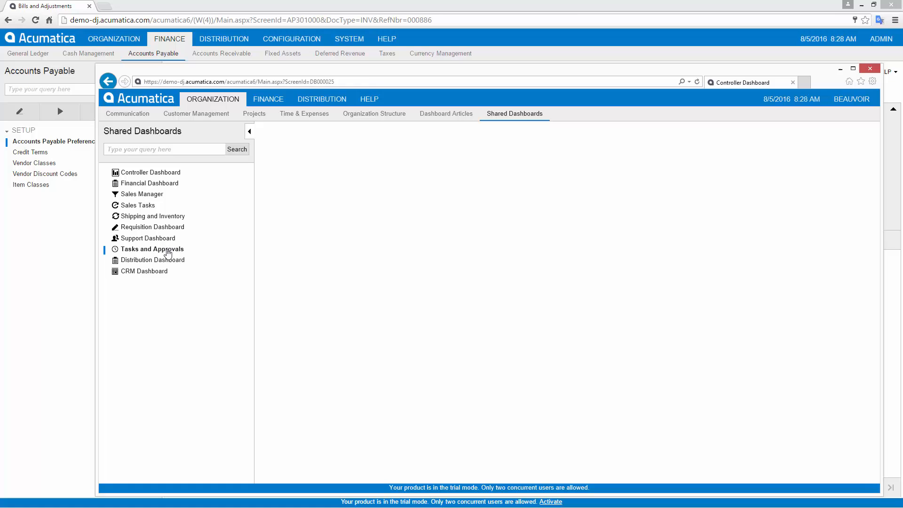
click(153, 248)
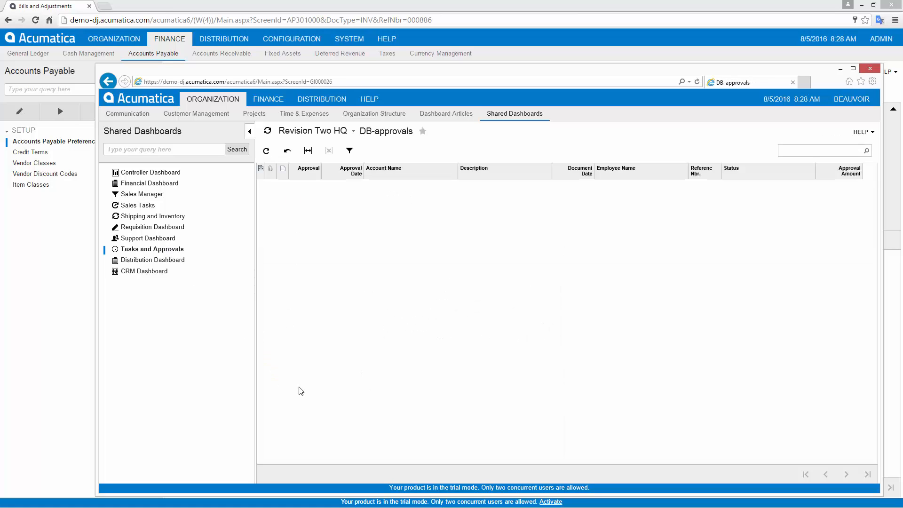
click(266, 150)
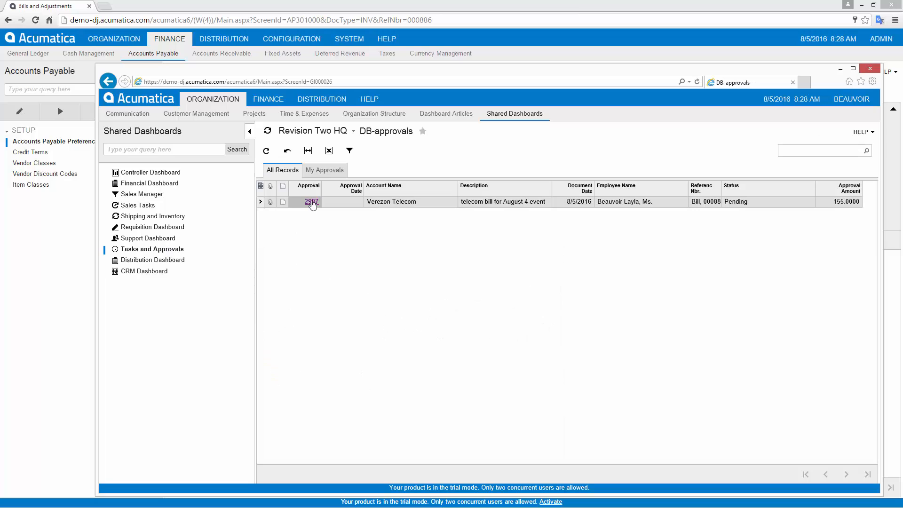
click(127, 114)
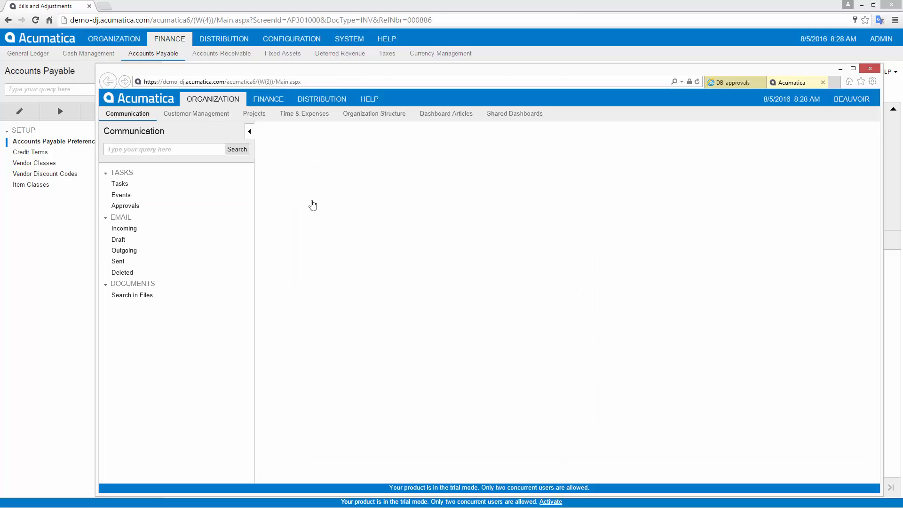
click(126, 206)
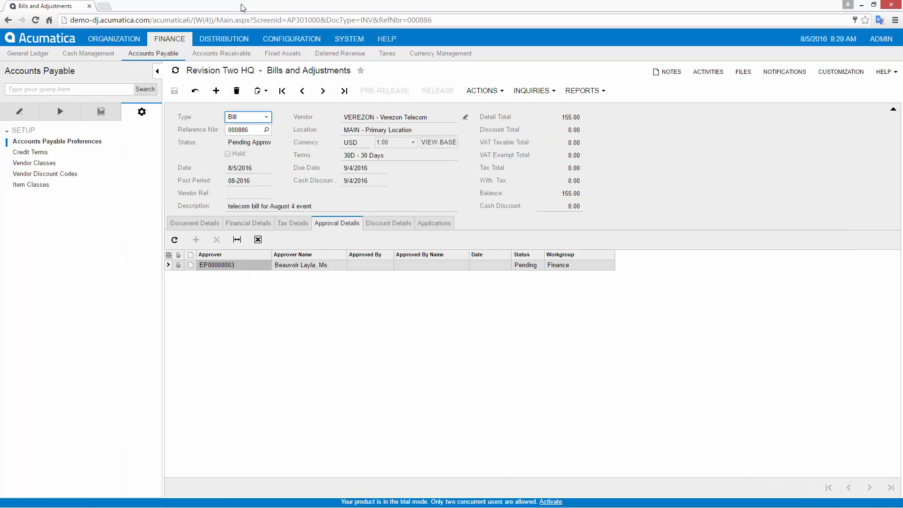
Step: Refresh bill 000886 to show Beauvoir's approval, release it, and list the payables processing tasks
click(195, 91)
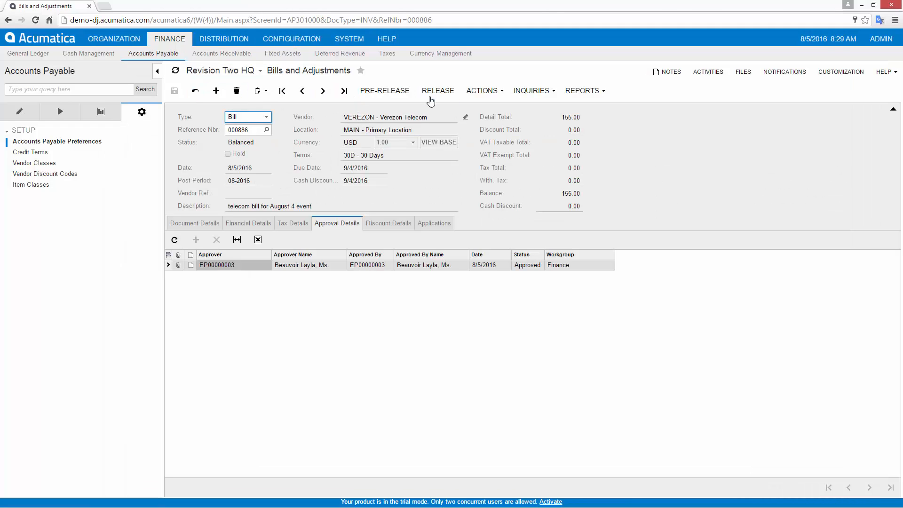
click(437, 90)
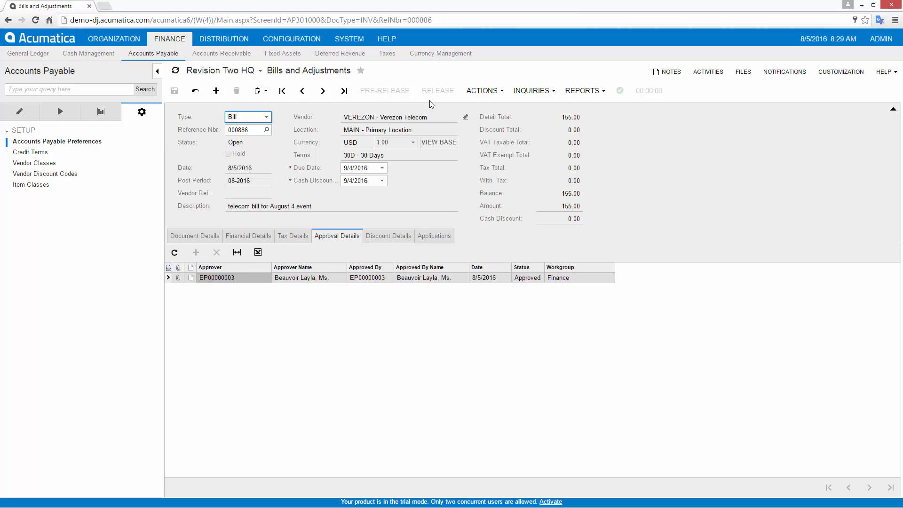
click(59, 111)
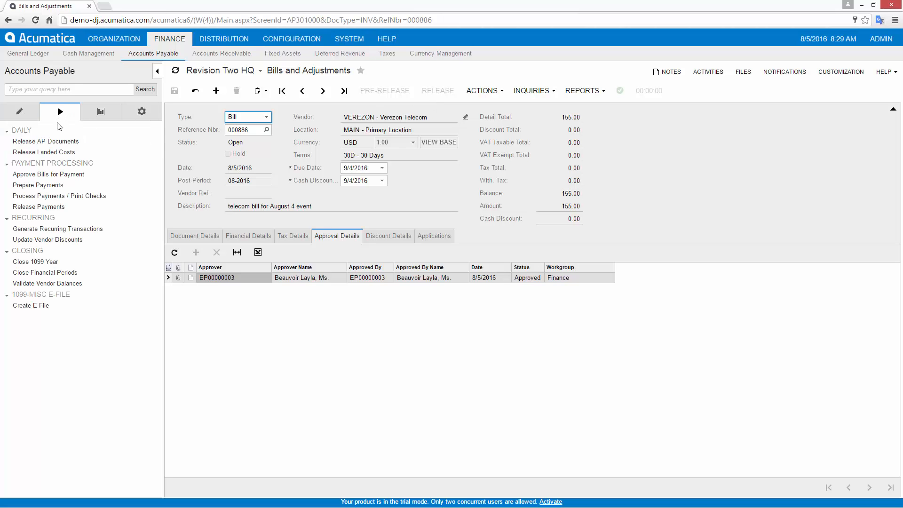
Step: Prepare payments with method CHECK, cash account 10200 and vendor VEREZON
click(39, 186)
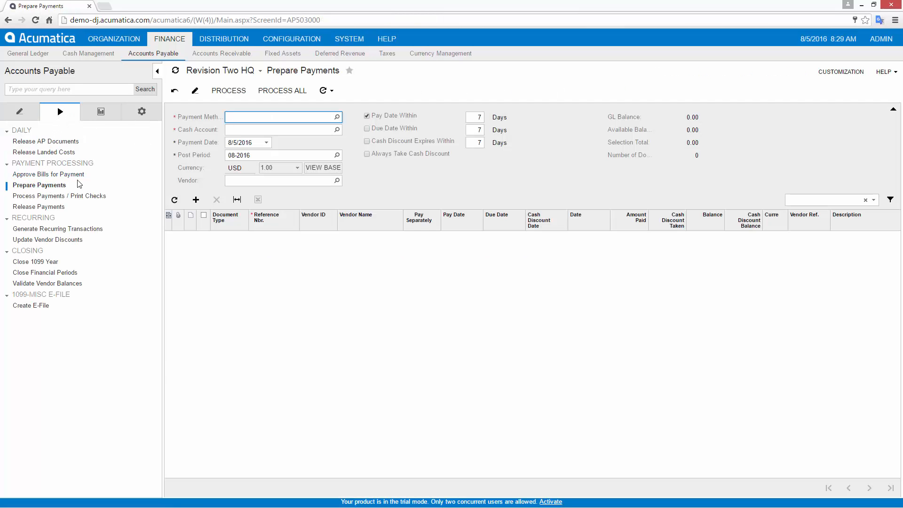
click(282, 117)
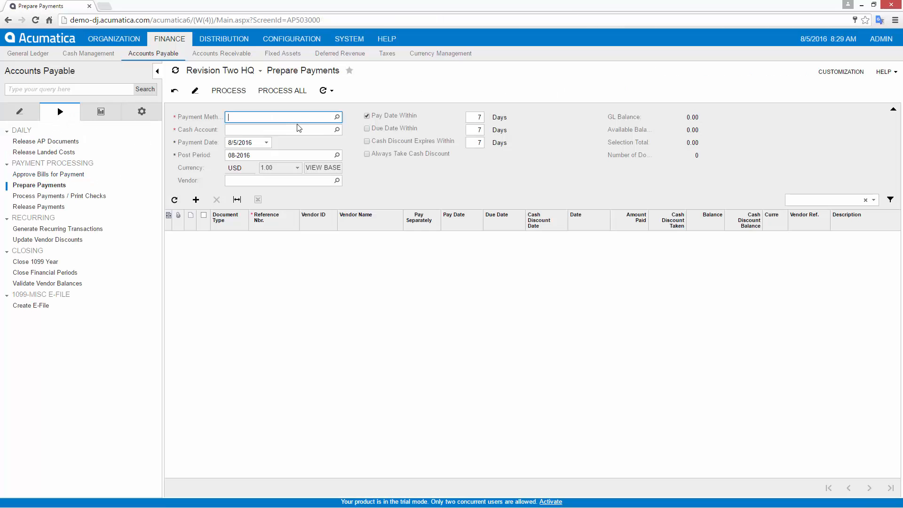
text(CHECK)
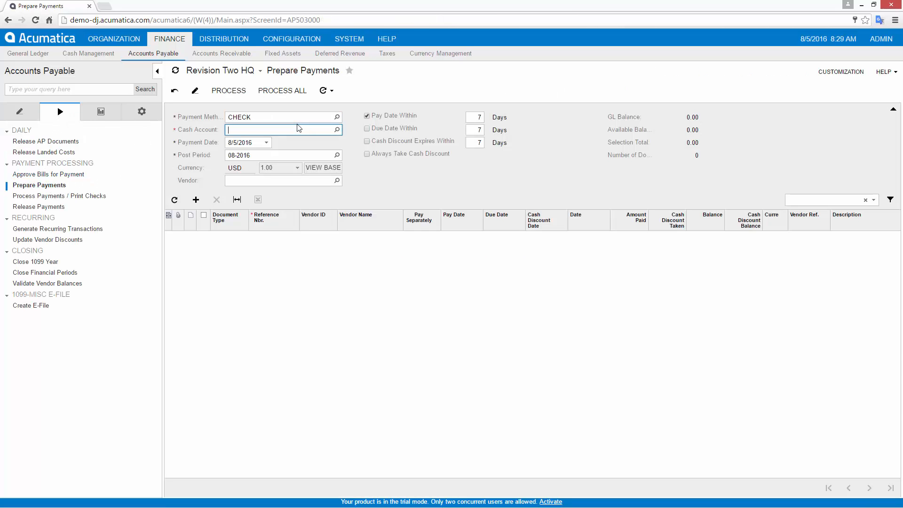
text(10200 - Company Checking Account)
click(475, 116)
text(31)
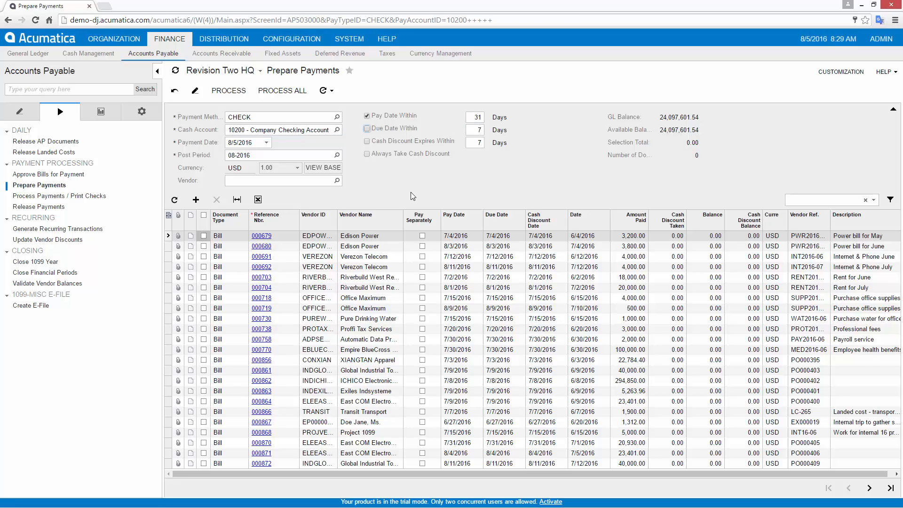
text(ver)
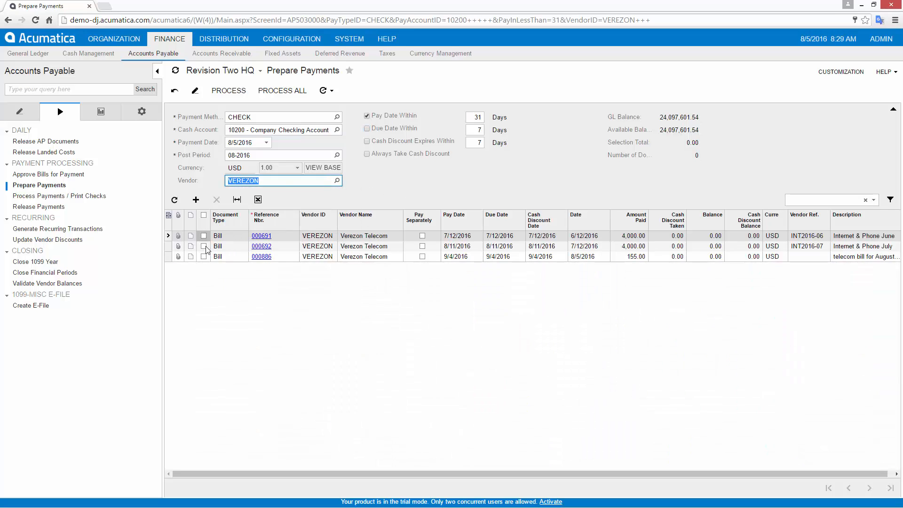
Step: Select Verezon bills 000692 and 000886 totaling 4,155.00 and process the payment
click(203, 255)
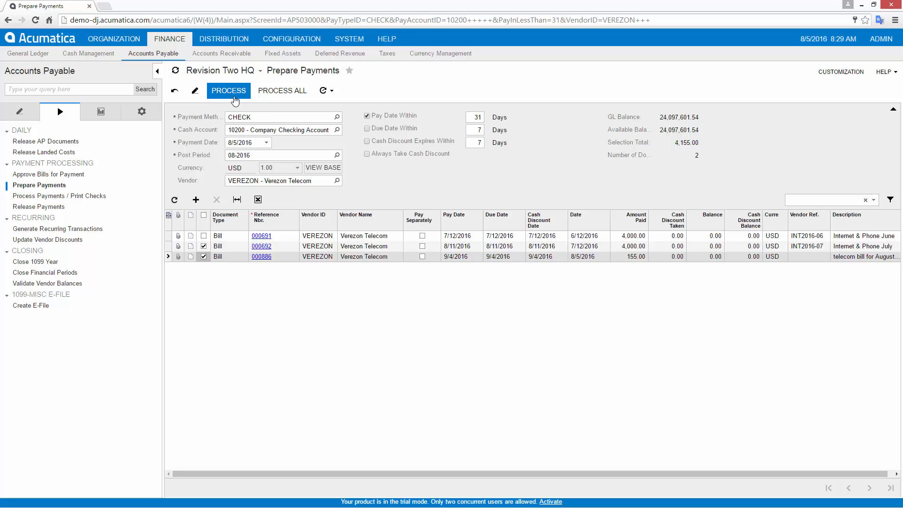
click(228, 91)
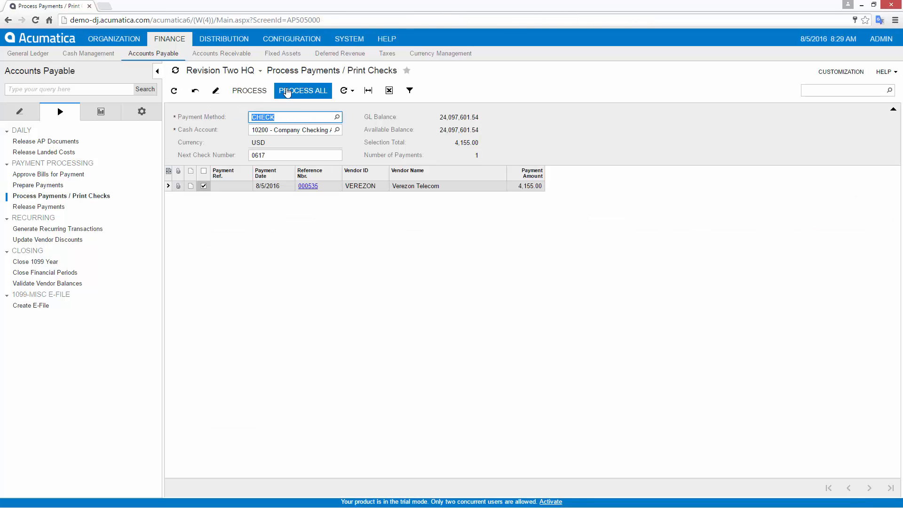
Step: Print check 0617 for the 4,155.00 Verezon payment and move to Release Payments
click(302, 90)
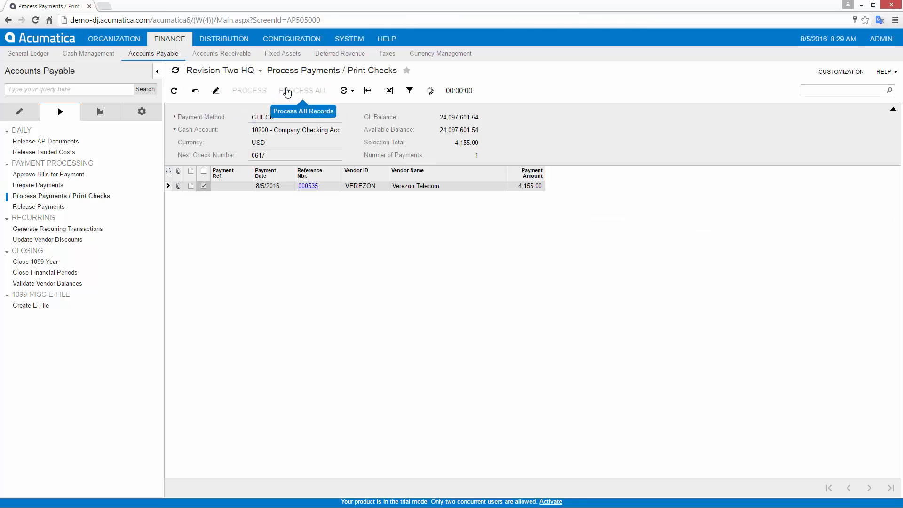
click(302, 91)
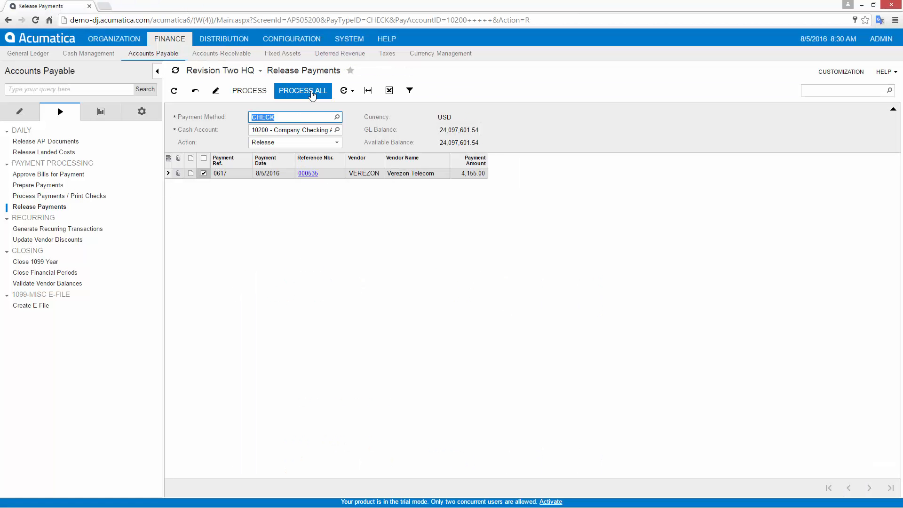
Step: Release check 0617 for 4,155.00 and return to Prepare Payments for FEDWIRE
click(302, 90)
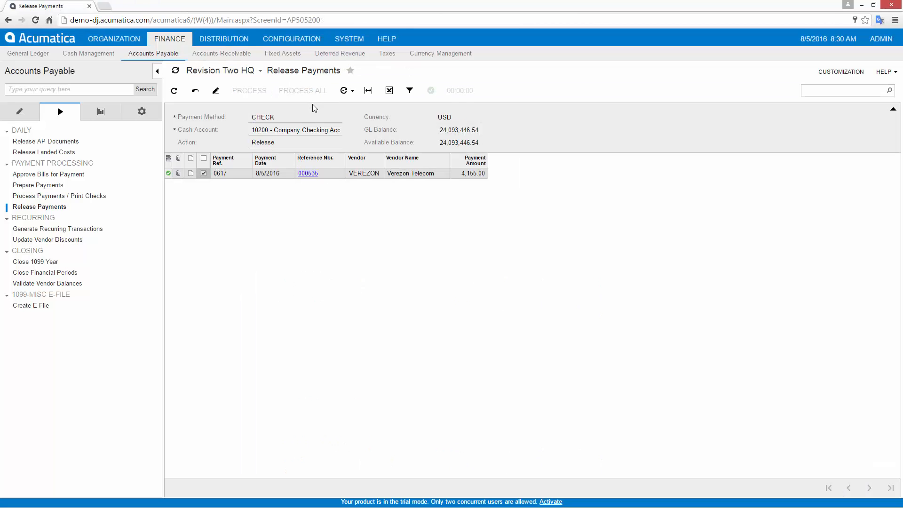
click(38, 186)
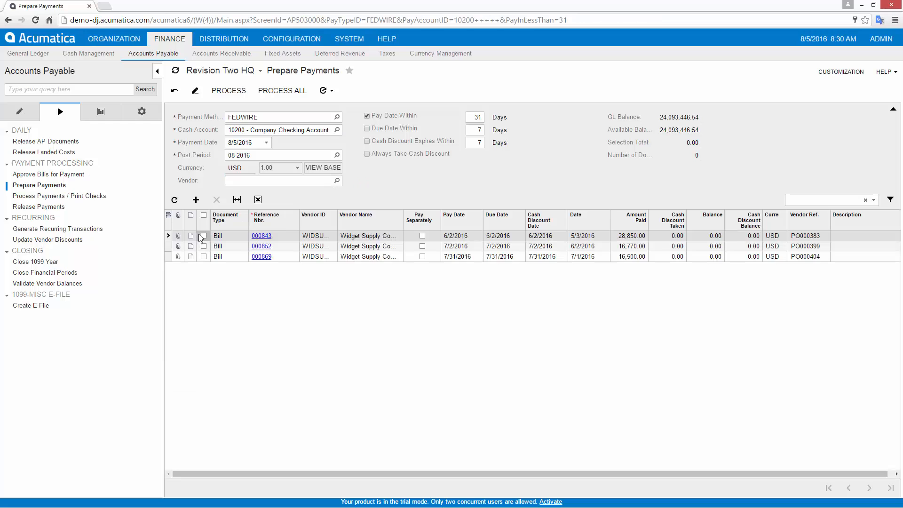
Step: Pay Widget Supply bills 000843 and 000852 by FEDWIRE for 45,620.00
click(203, 246)
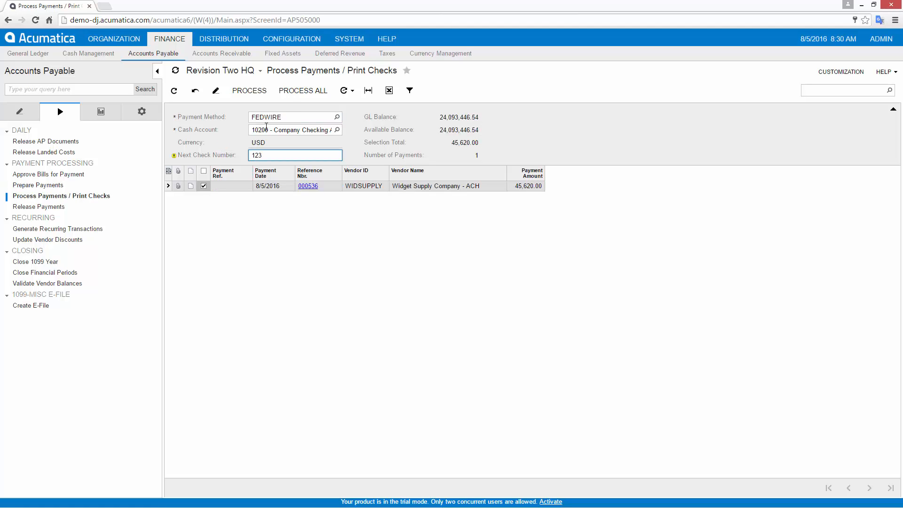
click(249, 90)
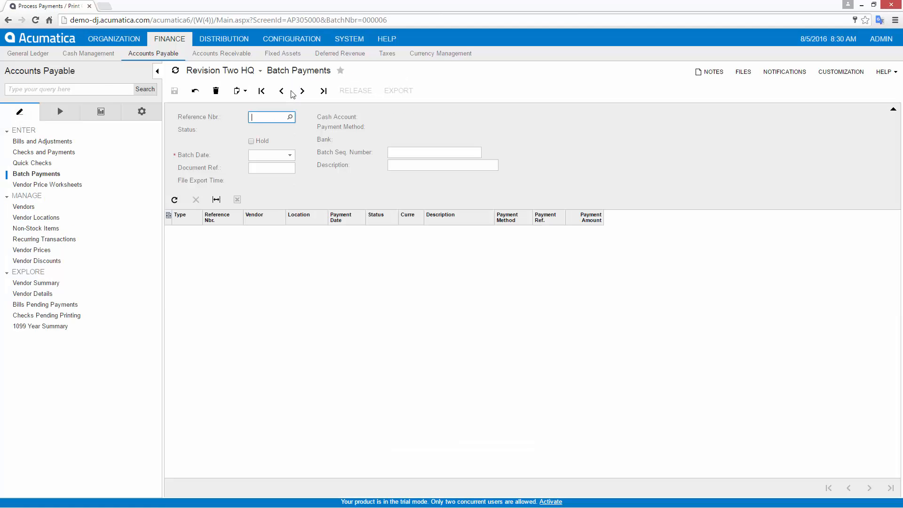
Step: Release and export ACH batch 000007 as ACH080516-01.txt, then move to Vendor Details
click(302, 92)
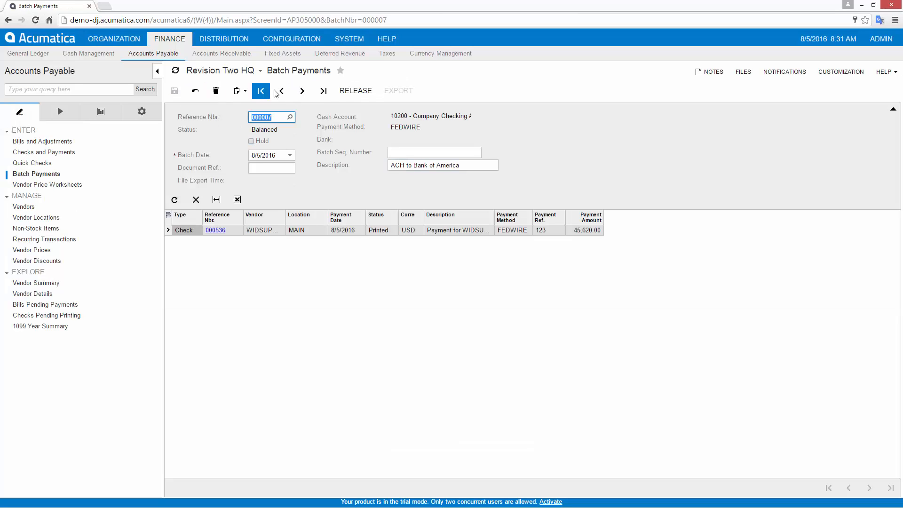
click(355, 90)
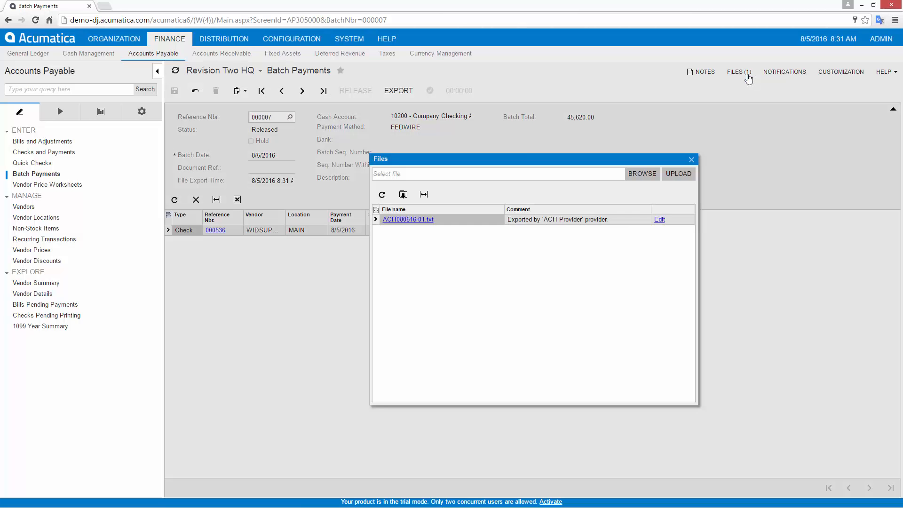
click(691, 159)
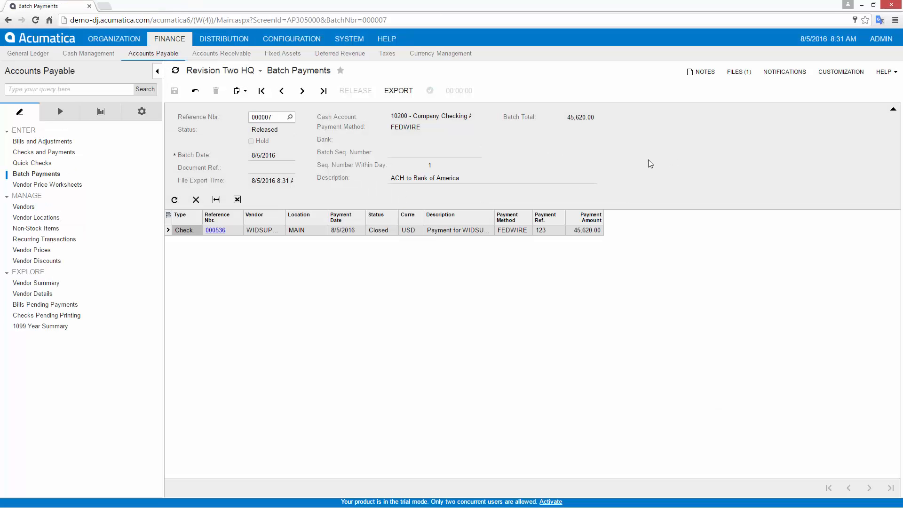
click(34, 294)
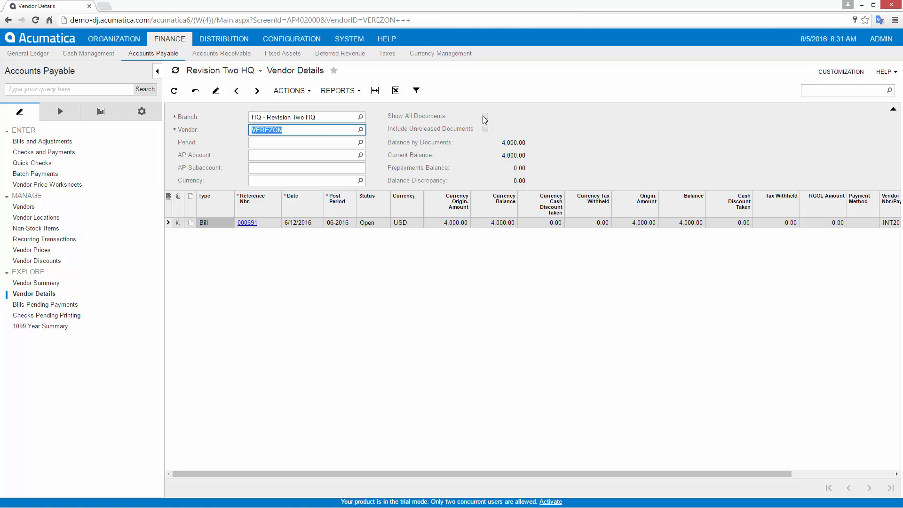
Step: Show all documents for VEREZON, listing closed bills and checks beside the open 4,000.00 bill
click(485, 116)
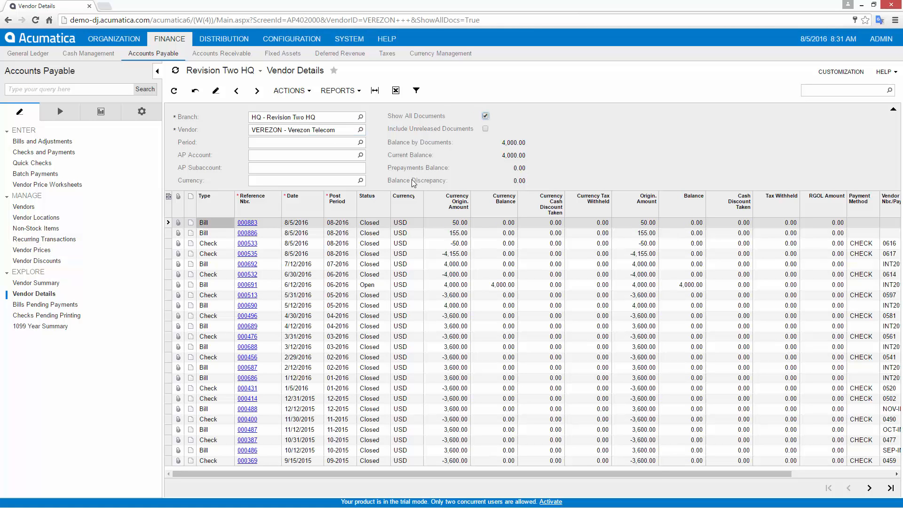
mouse_move(392, 235)
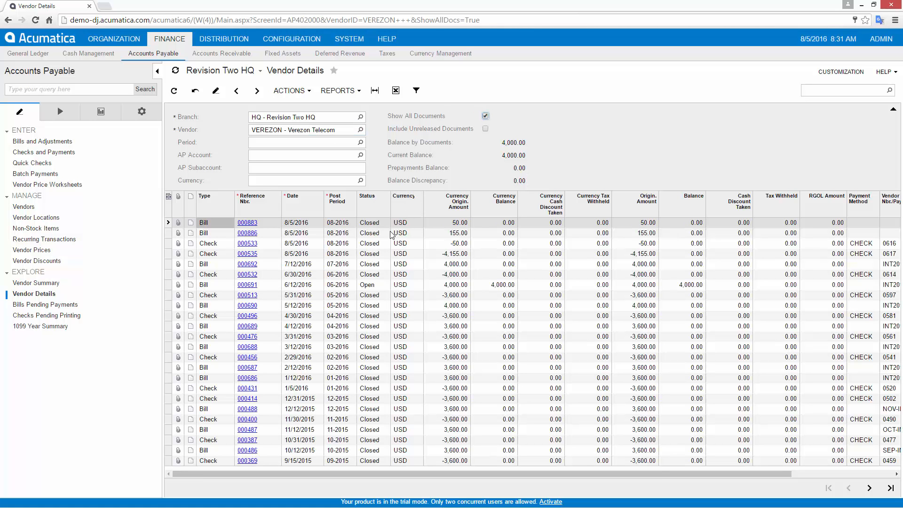